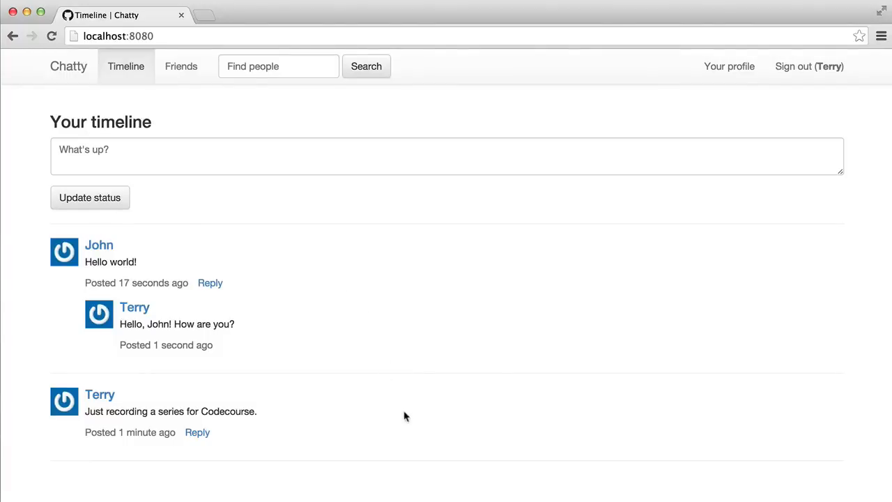
mouse_move(432, 387)
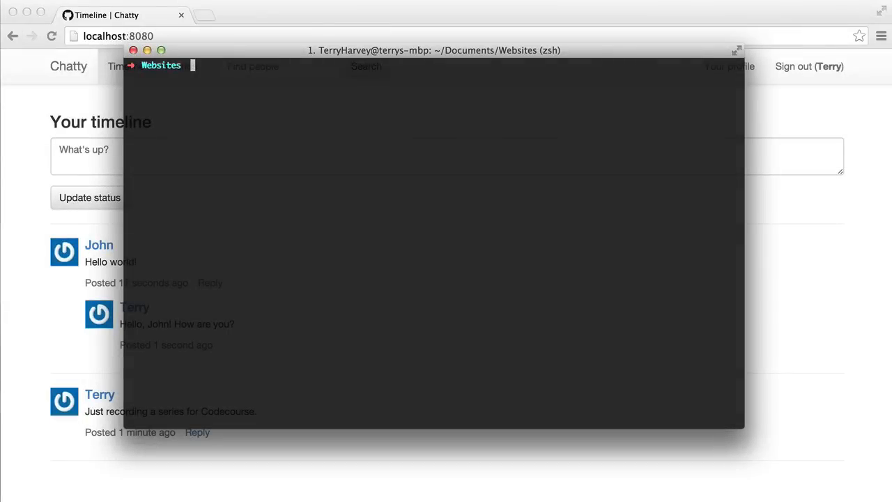
Create the Chatty project folder and move into it
type("mkdir")
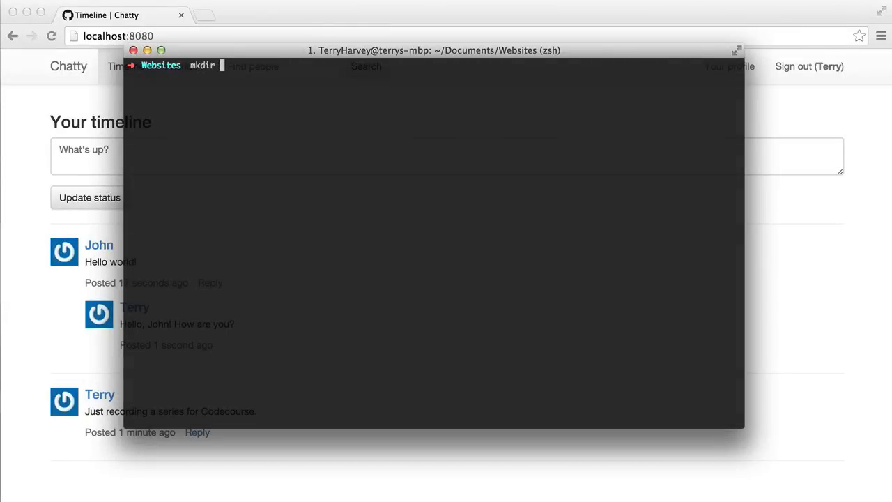
type("Chatty")
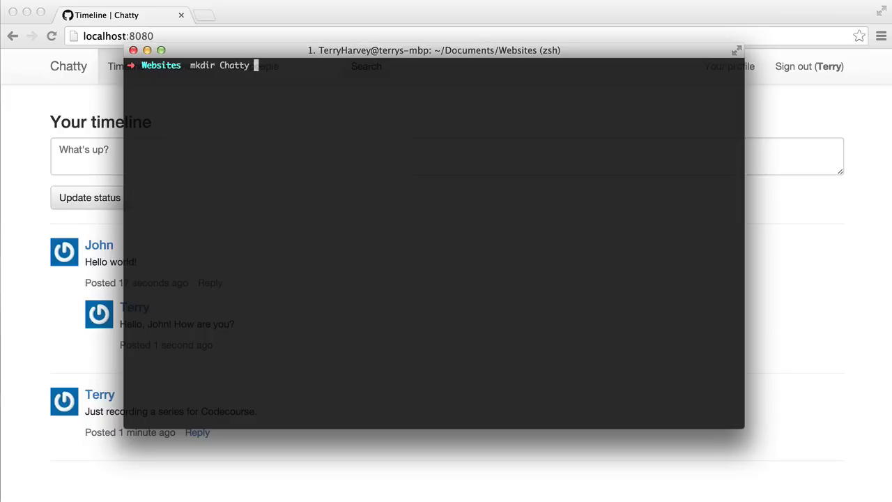
key("Return")
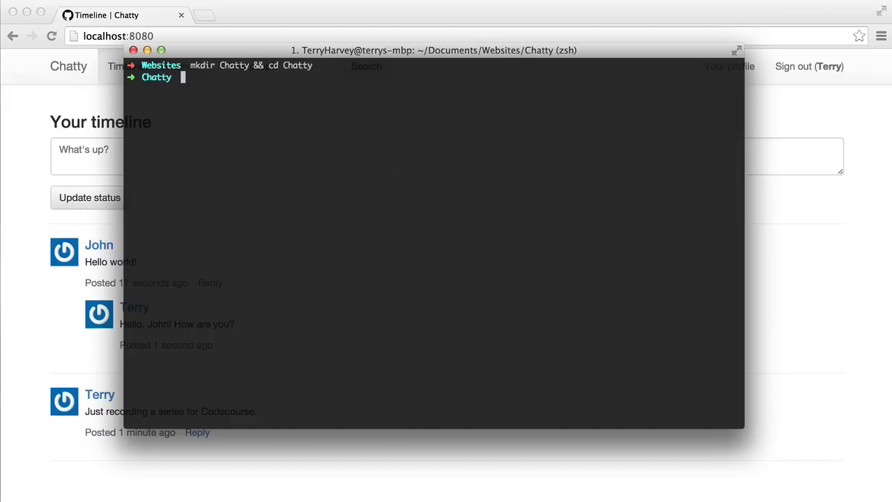
Initialise a Vagrant environment with vagrant init and start opening its Vagrantfile for editing
type("vagr")
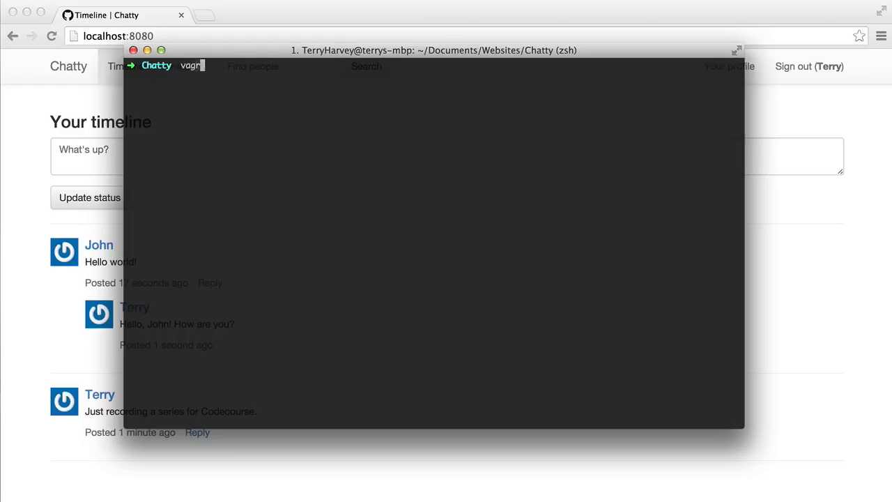
key("Return")
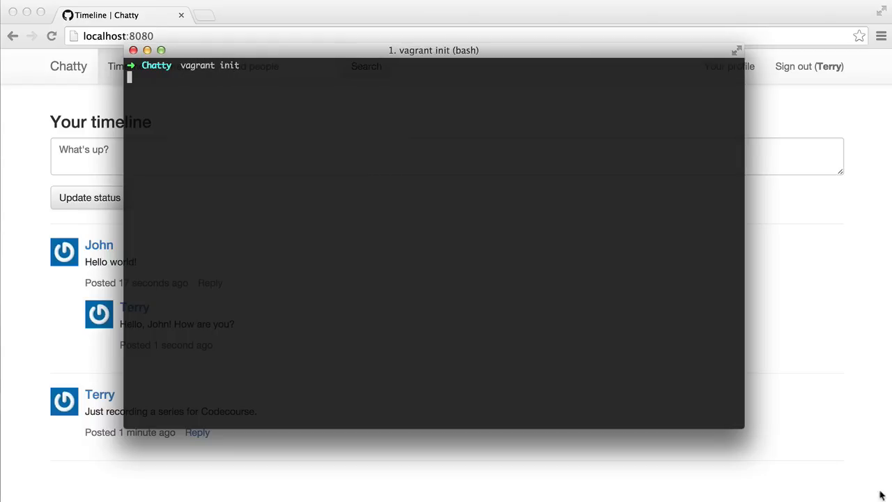
type("edit")
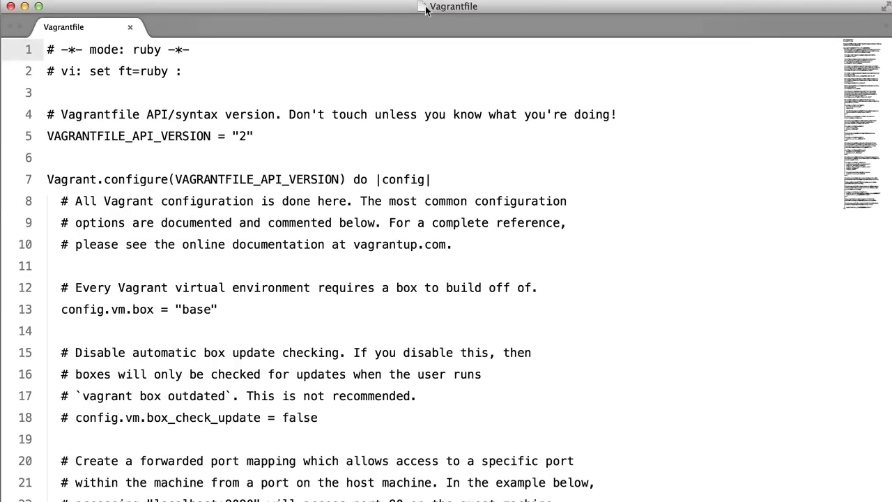
Set config.vm.box to ubuntu/trusty64 and enable forwarding of guest port 80 to host 8080
type("ruby")
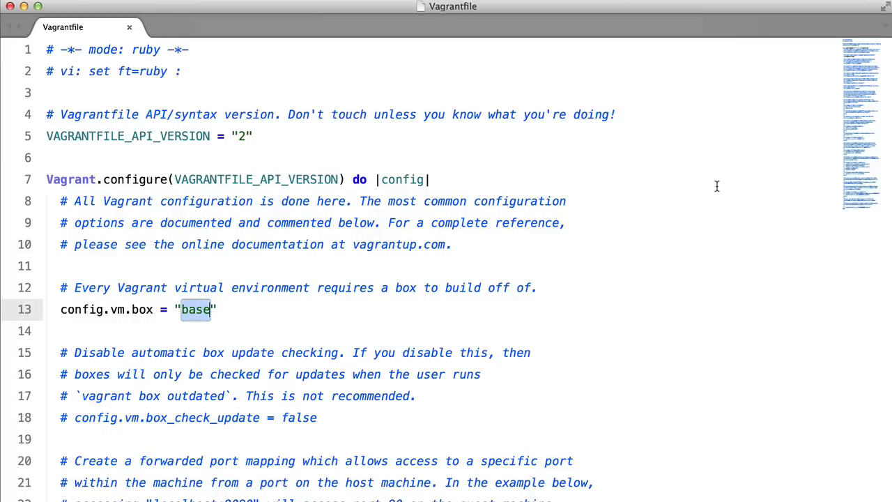
type("ubuntu/")
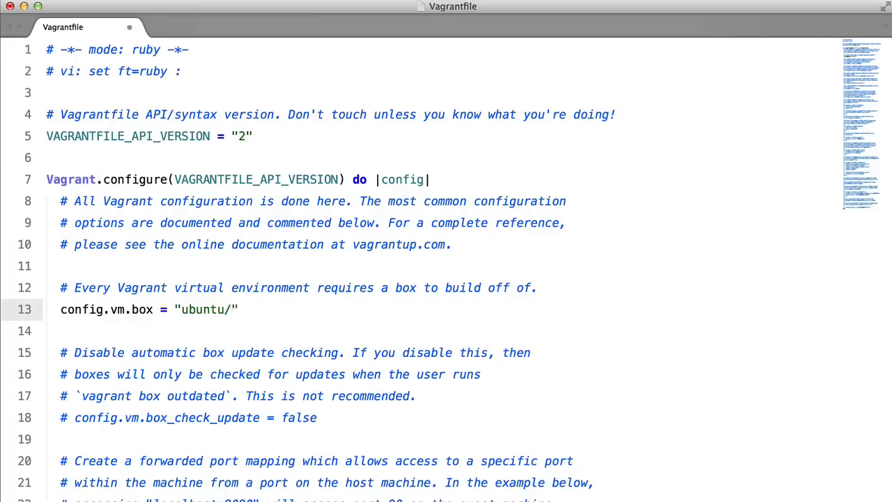
type("trusty64")
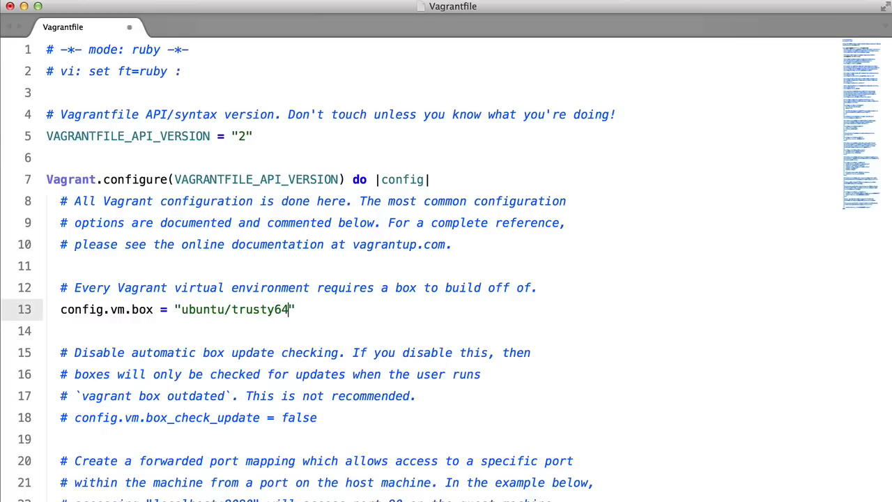
scroll("down", 3)
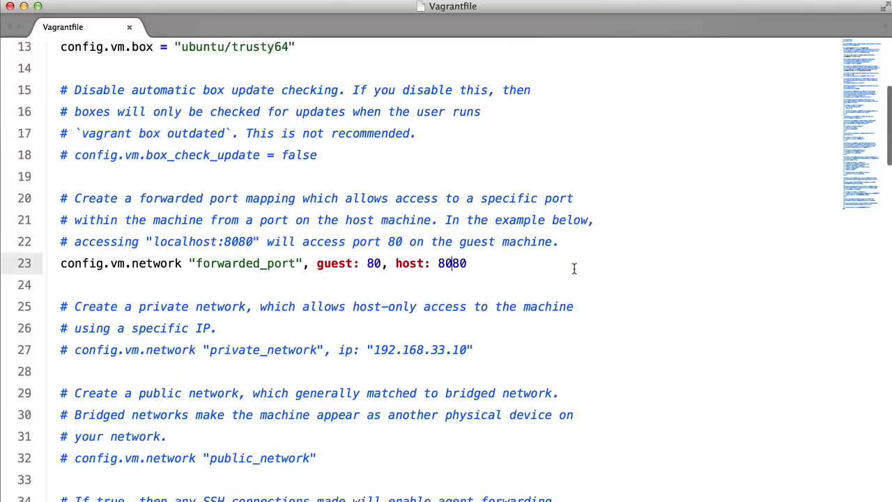
scroll("up", 3)
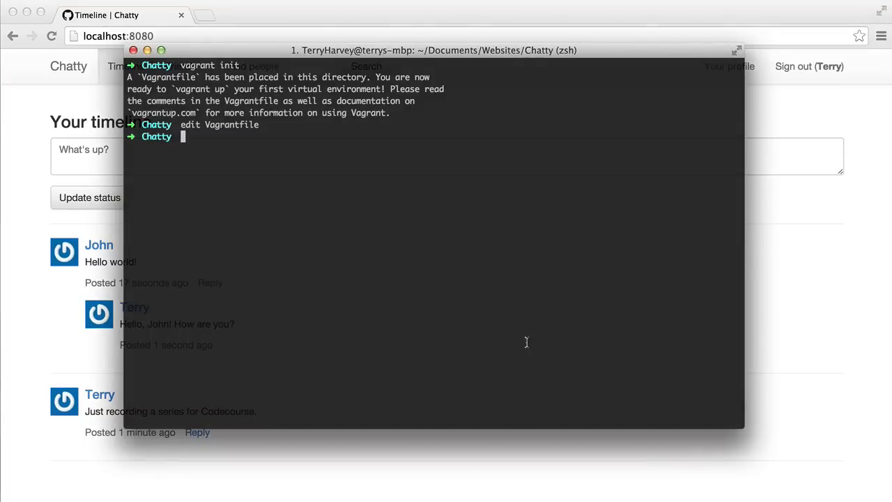
Boot the Ubuntu VM with vagrant up, sharing the project folder at /vagrant
type("vag")
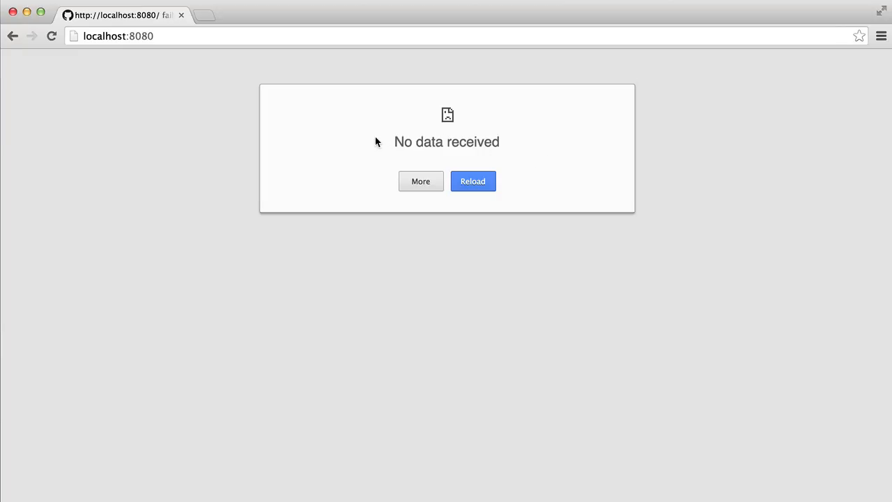
mouse_move(466, 499)
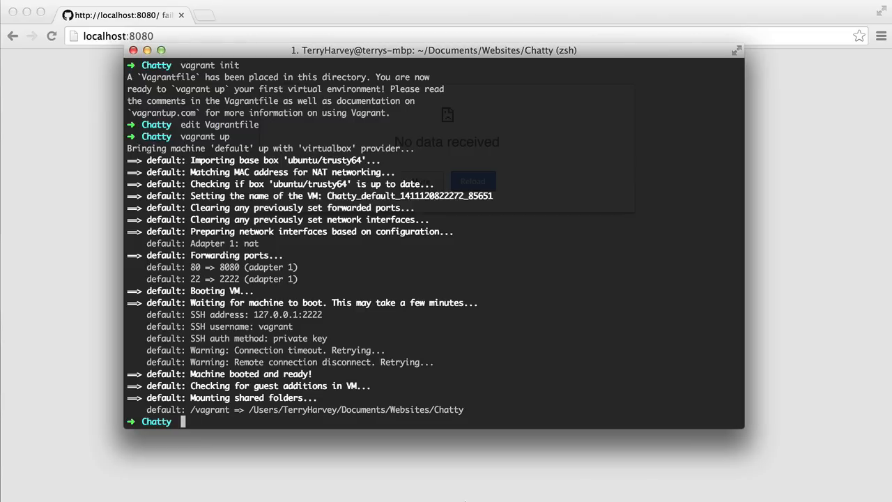
SSH into the VM, move to /vagrant and refresh package lists with sudo apt-get update
type("vagran")
type("cd")
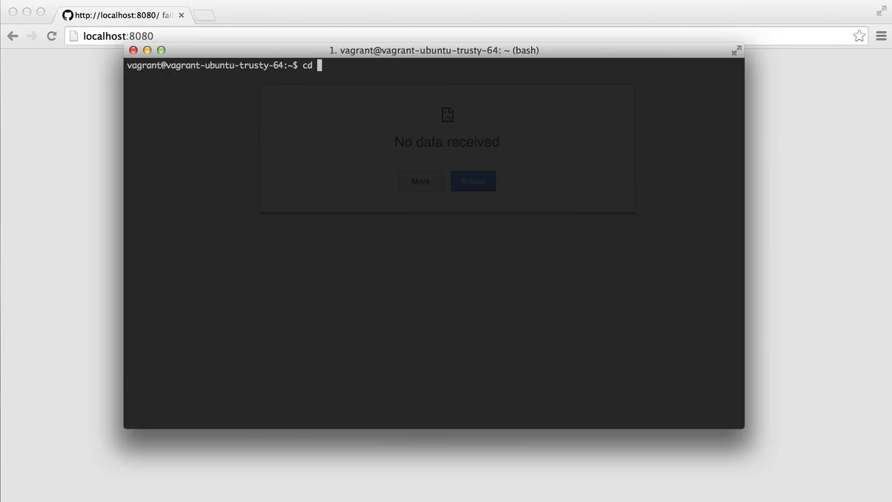
key("Return")
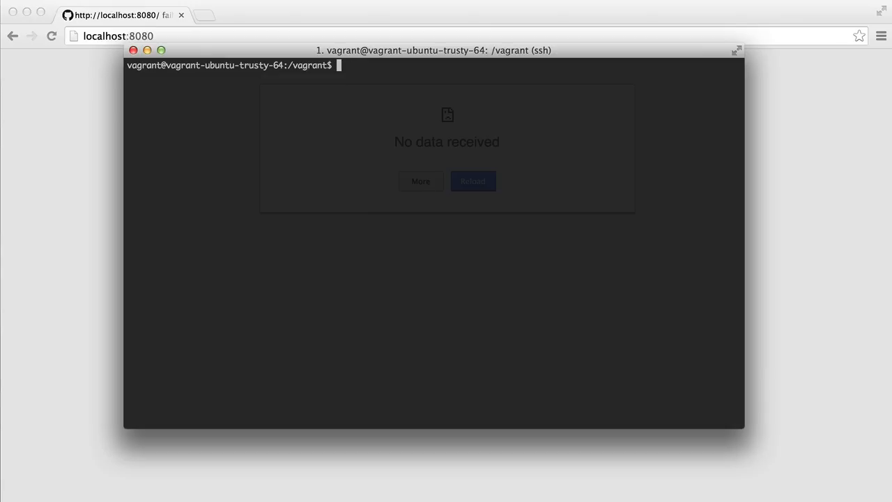
type("apt-get update")
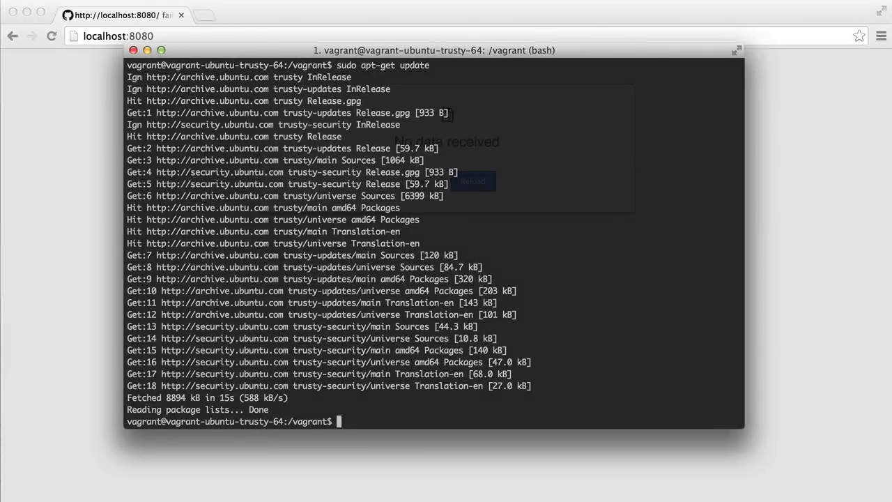
Install apache2, php5 and libapache2-mod-php5 with apt-get, answering y to proceed
type("sudo a")
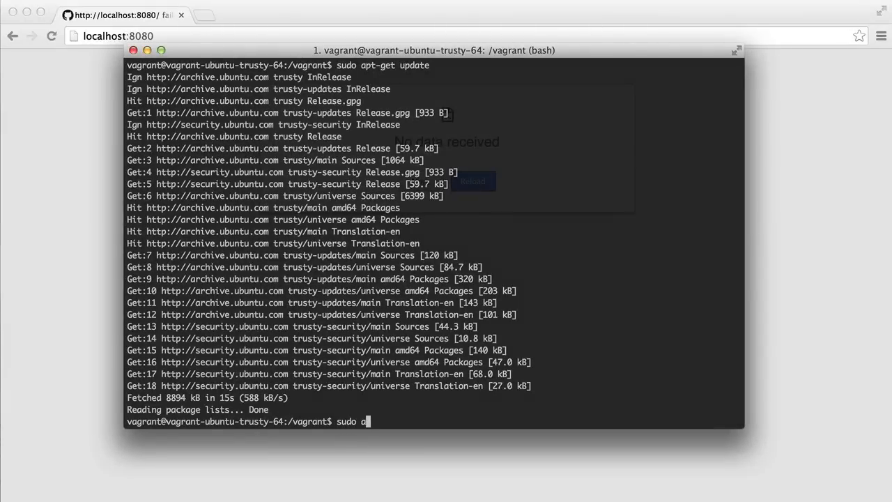
type("pt-get install")
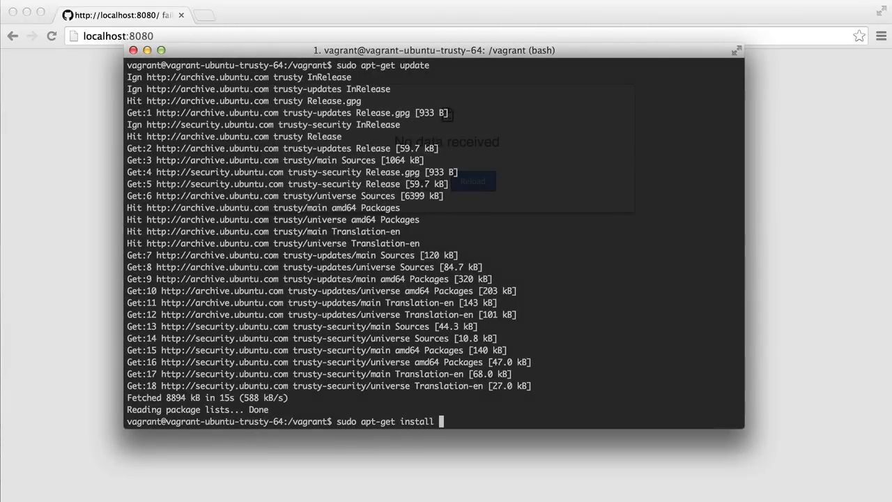
type("apache2 php5")
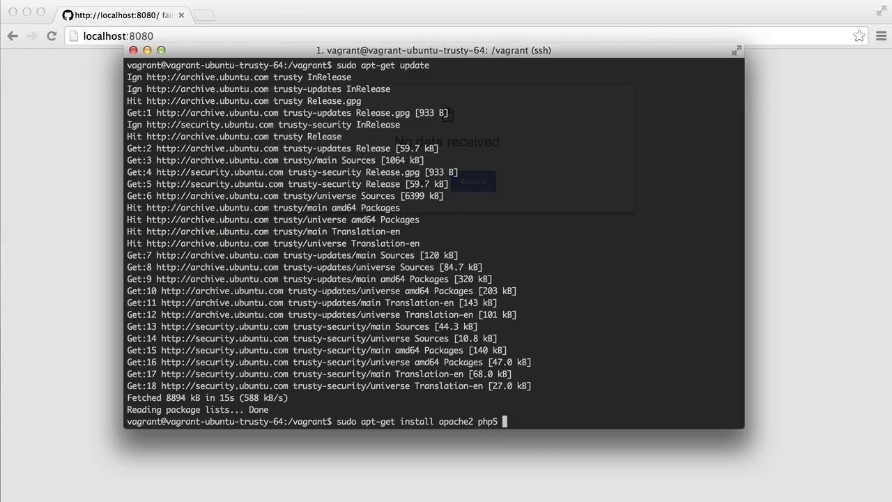
type("libapache2-mod-php5")
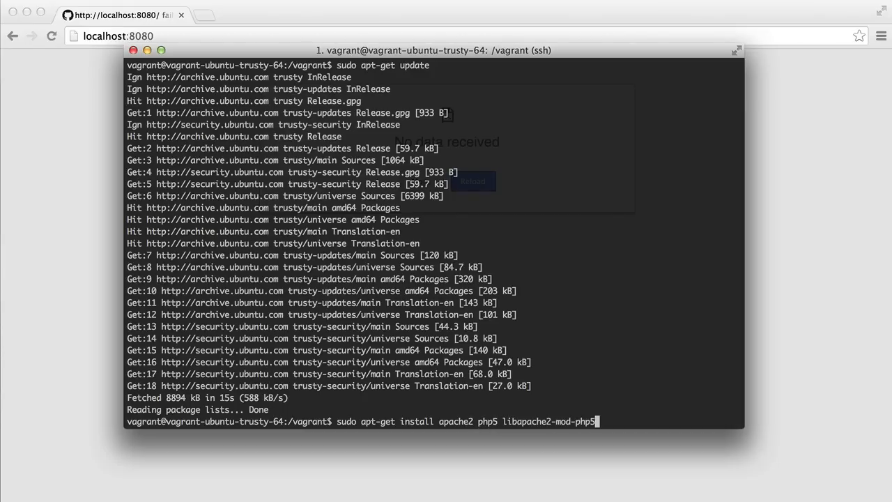
mouse_move(884, 101)
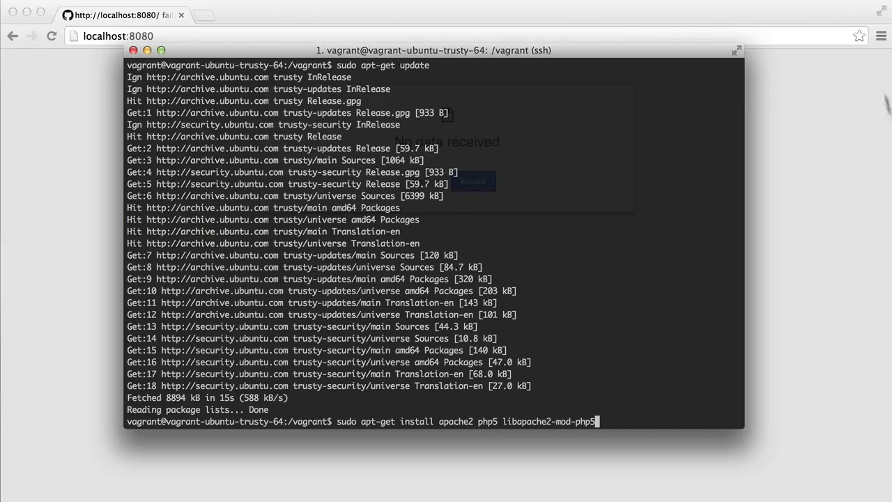
key("Return")
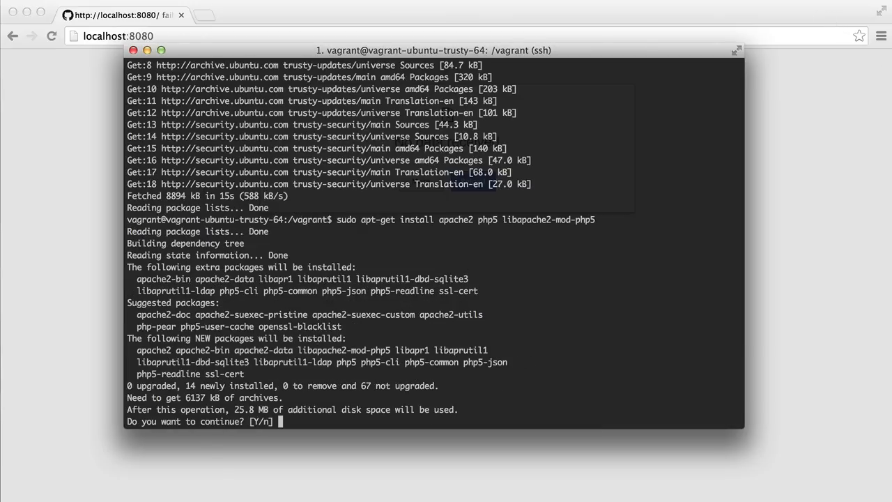
type("y")
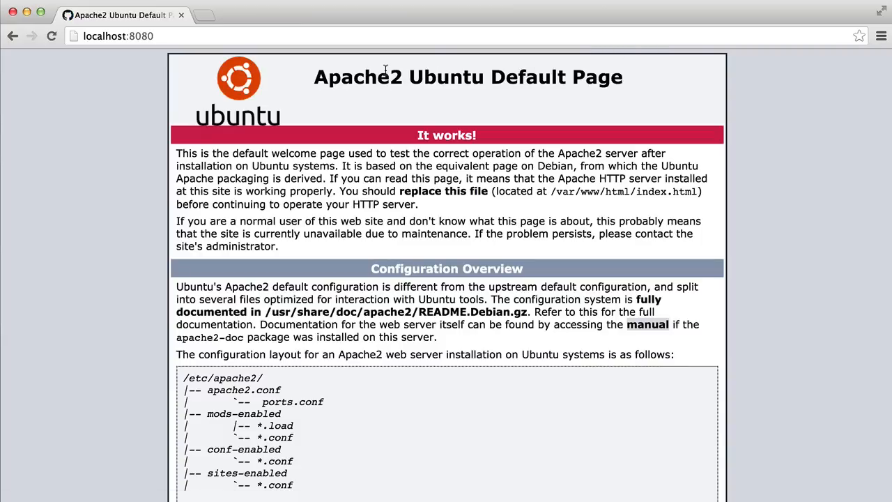
mouse_move(578, 84)
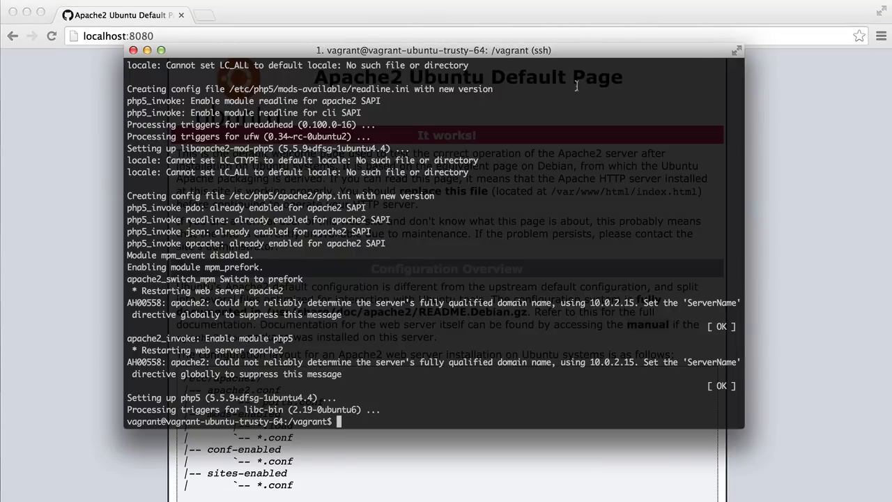
Install mysql-server, mysql-client and php5-mysql with apt-get, answering y to proceed
type("sudo")
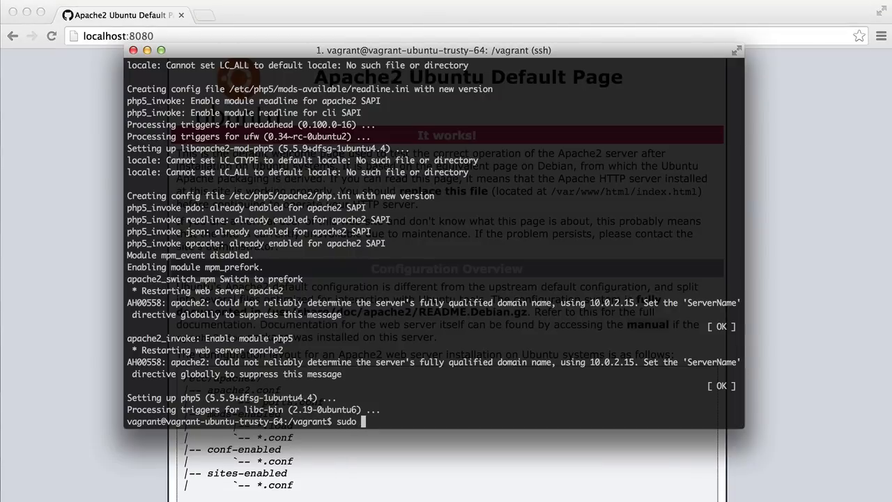
type("apt-get install")
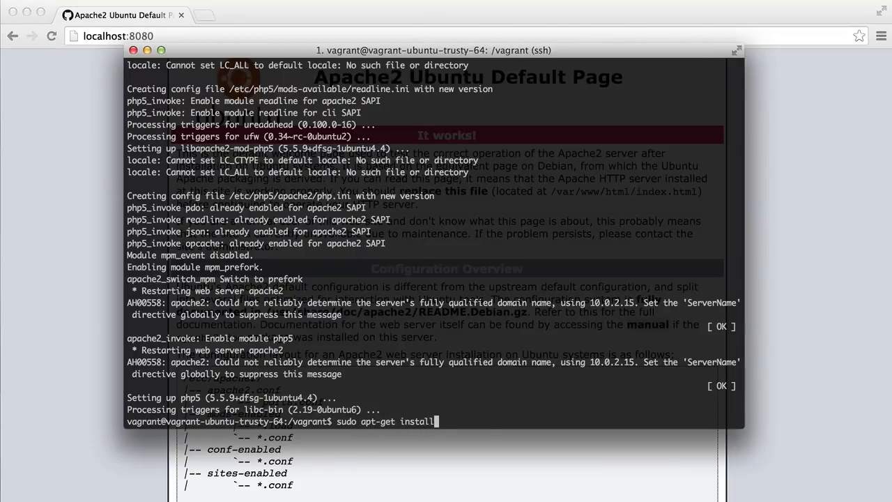
type("mysql-server mysql-client php5-mysql")
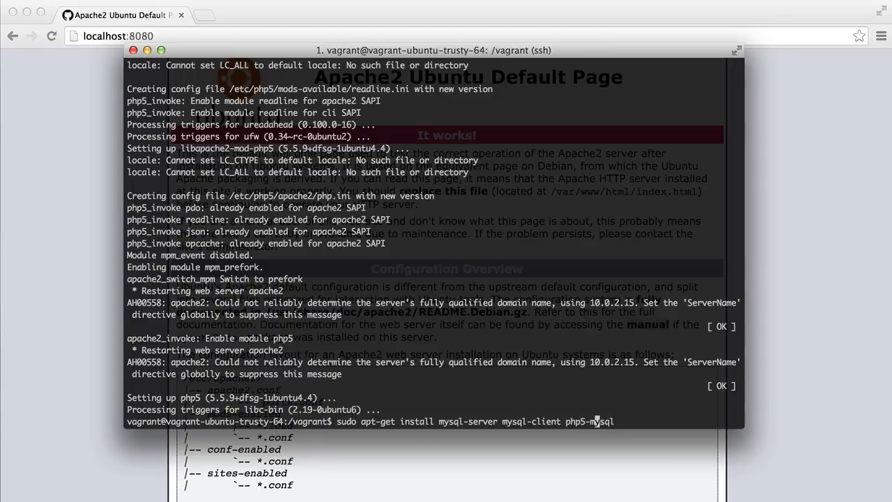
mouse_move(501, 421)
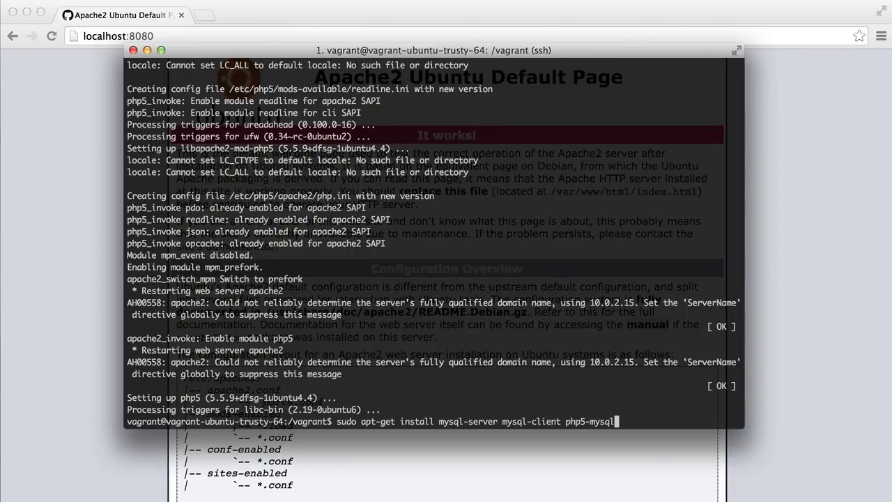
key("Return")
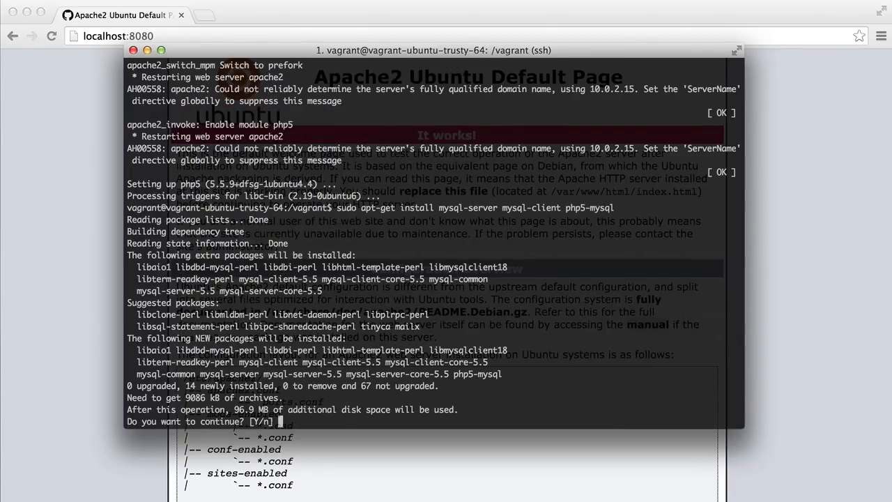
type("y")
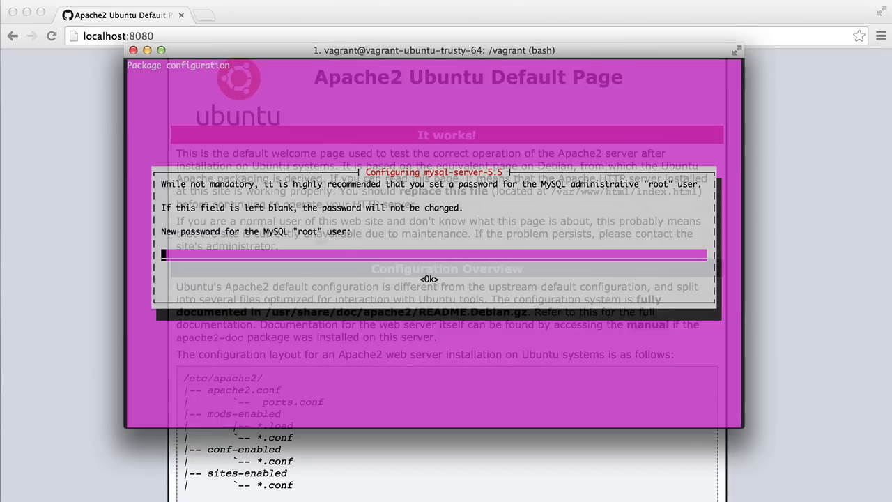
mouse_move(514, 247)
type("my")
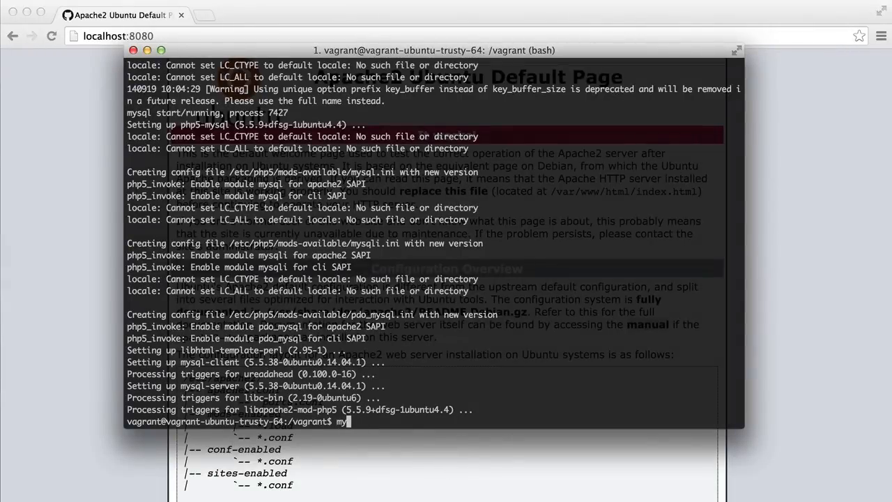
Let the MySQL install finish, then begin the mysql login command
type("sql")
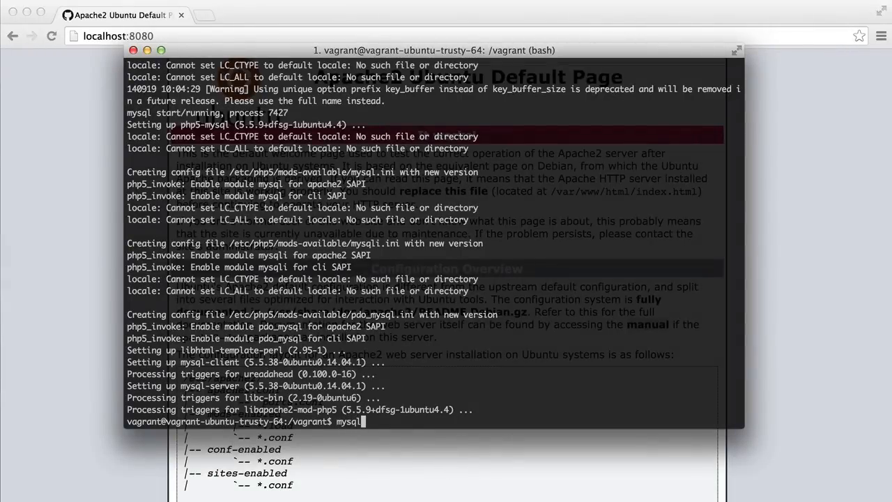
Log in to the MySQL monitor as root with mysql -u root -p
type("-u")
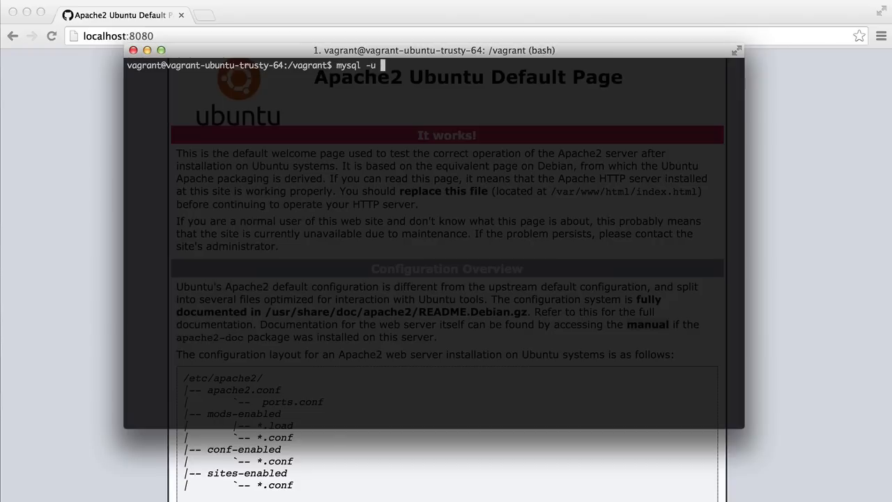
type("root -p")
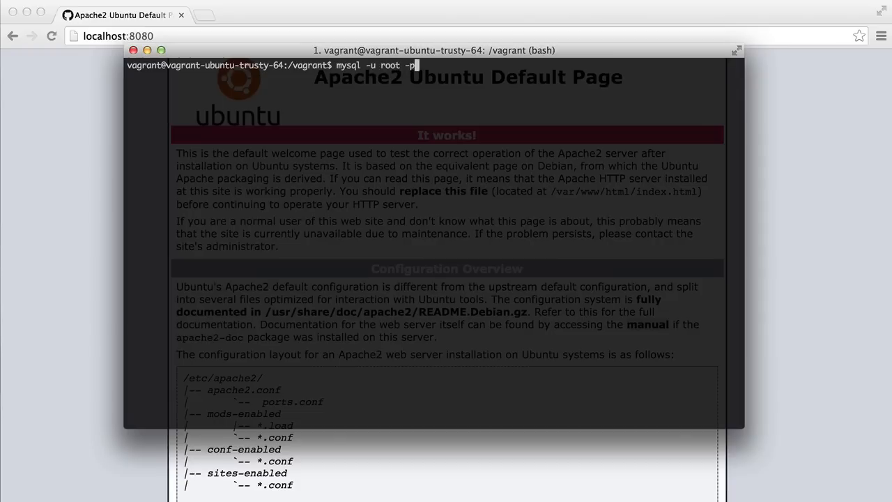
key("Return")
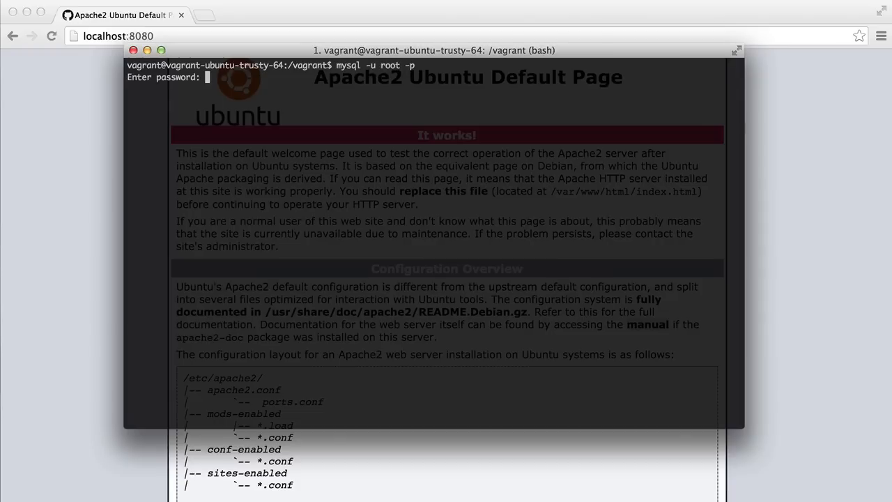
List all databases with SHOW DATABASES; at the mysql> prompt
type("SHOW")
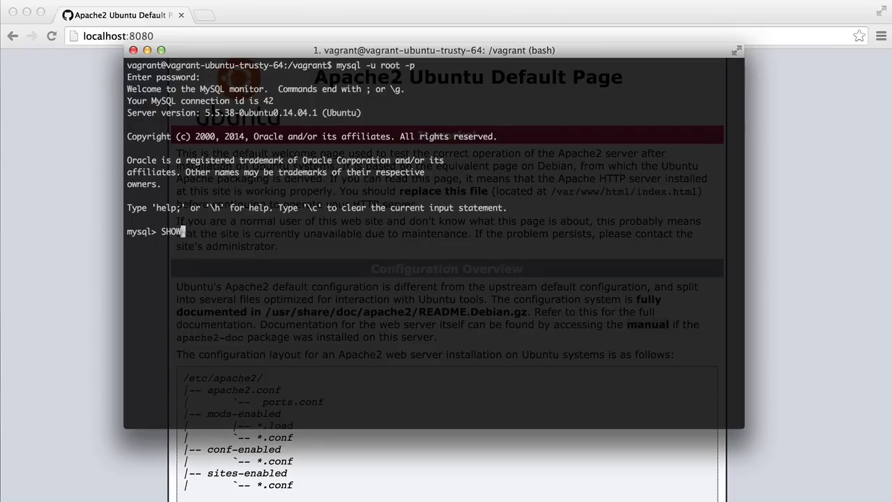
type("DATABASES;")
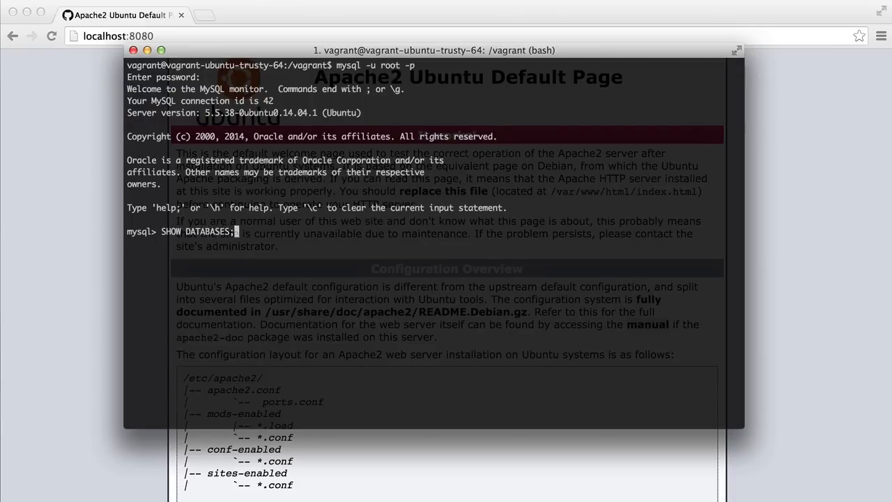
key("Return")
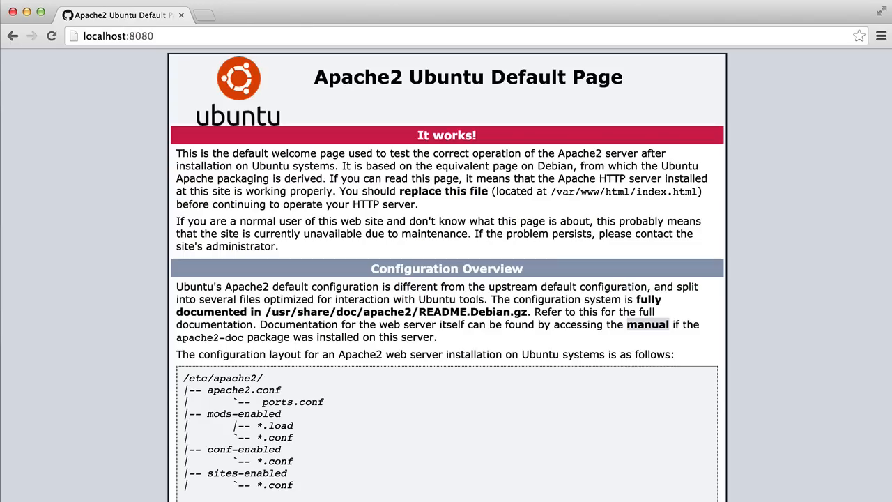
mouse_move(485, 75)
type("sud")
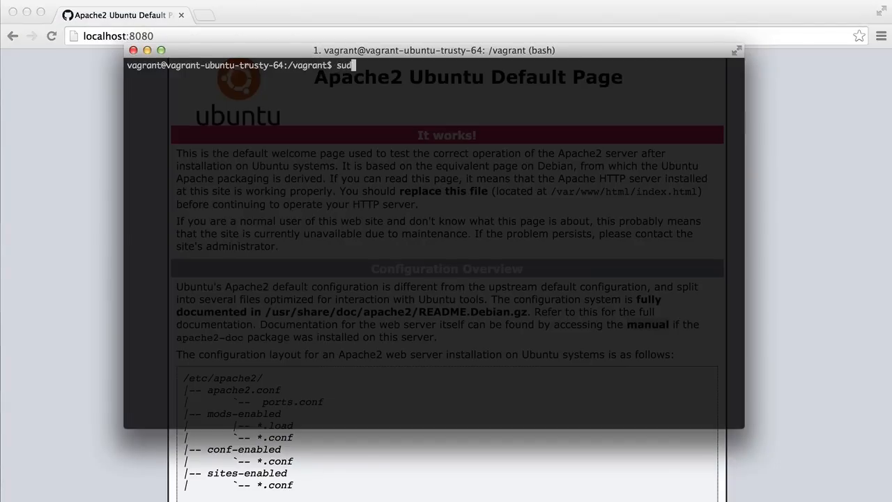
Open /etc/apache2/sites-enabled/000-default.conf in nano with sudo, using Tab completion
type("o nano /etc/")
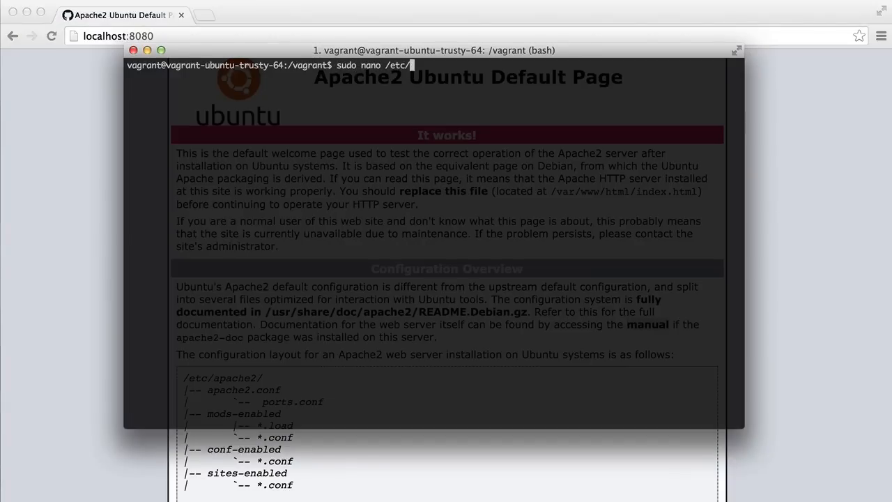
key("Tab")
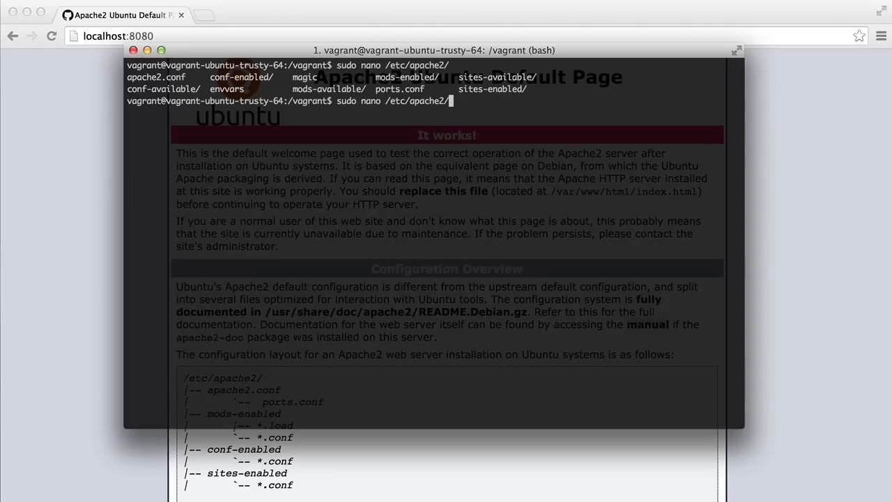
type("sites-enabled/000-default.conf")
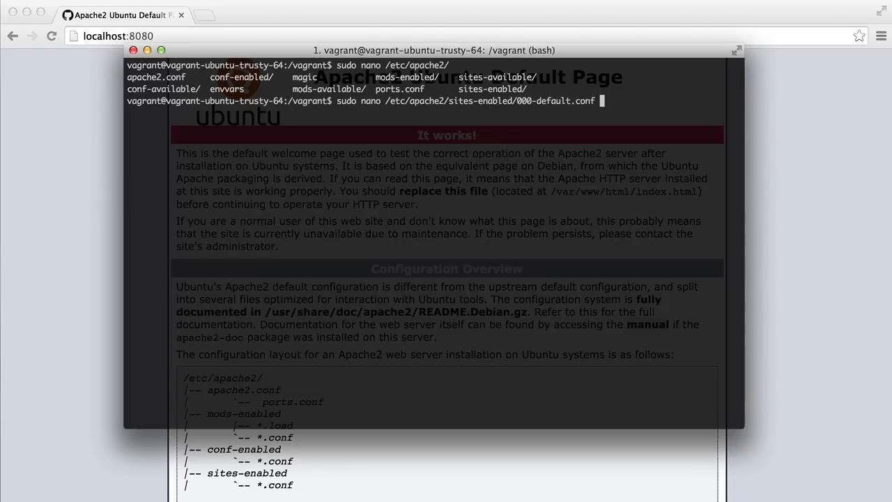
key("Return")
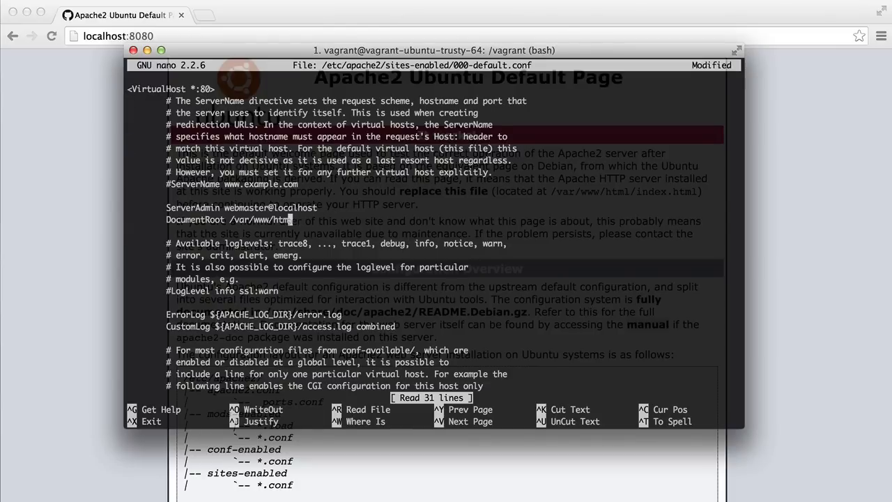
Set DocumentRoot to /vagrant and add a <Directory /vagrant> block
type("/vagrant")
type("<D")
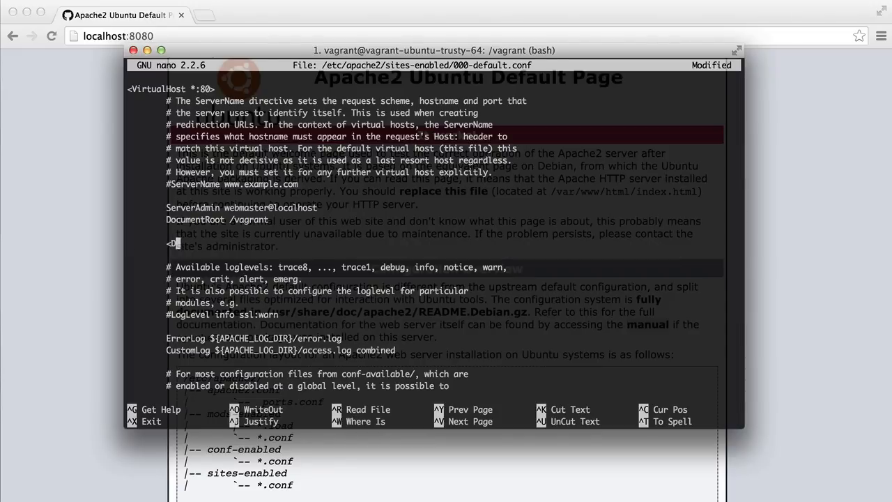
type("irectory /vagrant>")
type("</Dire")
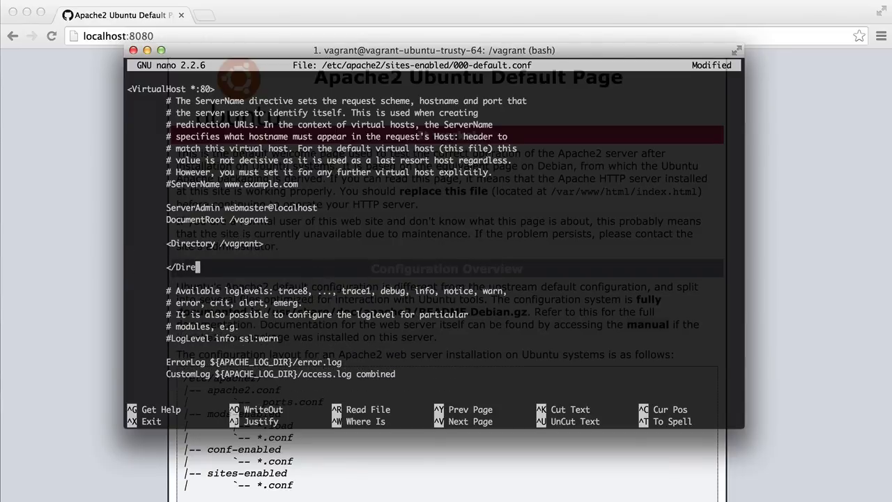
type("ctory>")
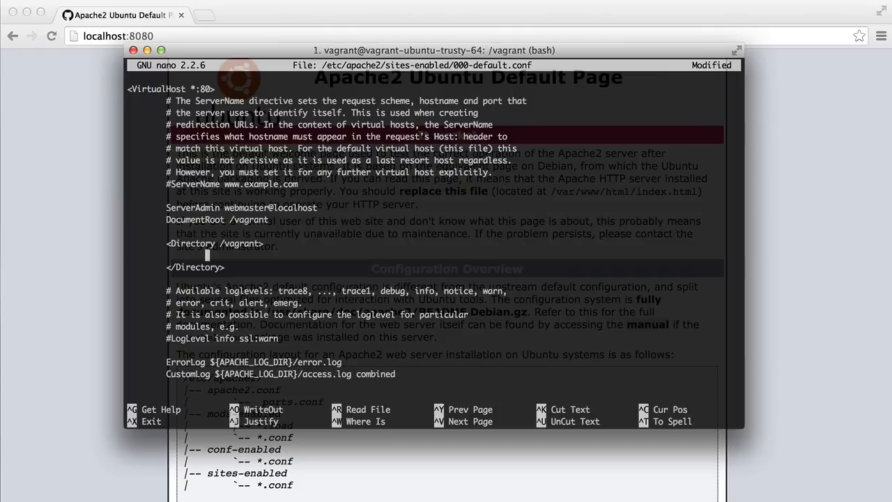
Give the Directory block Options -Indexes +FollowSymLinks +MultiViews
type("Options -")
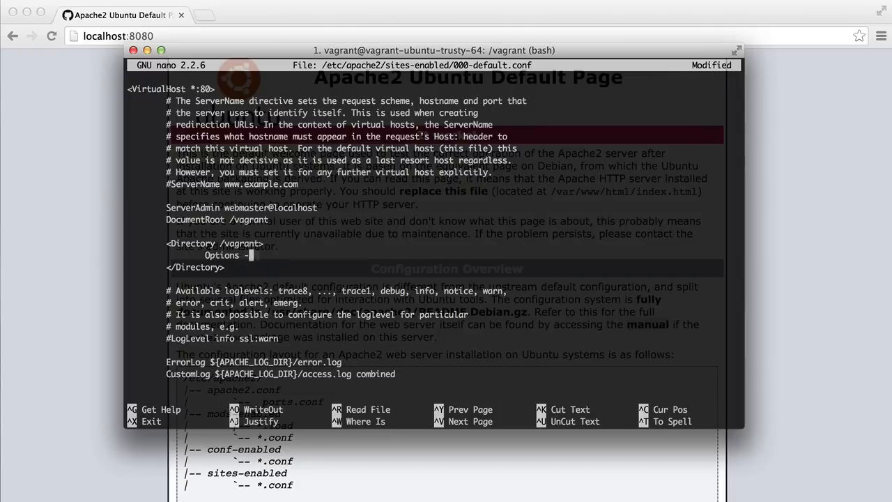
type("ndexes +Fp")
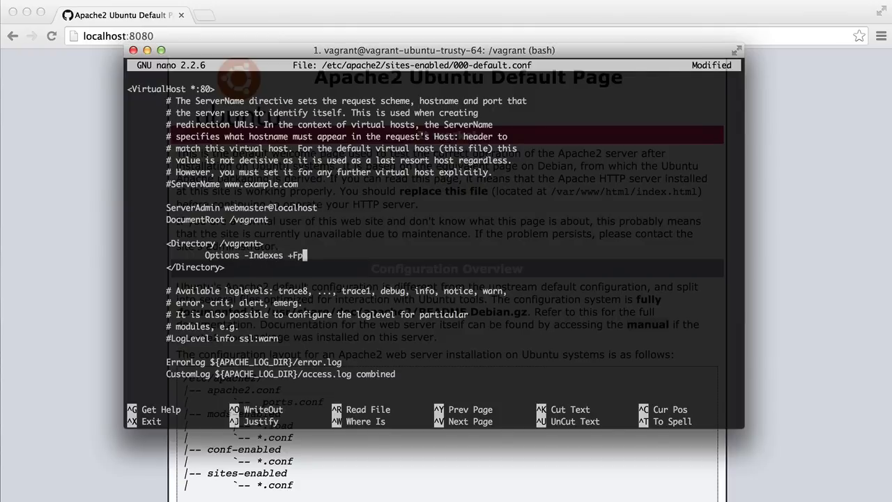
type("ollowSymLinks")
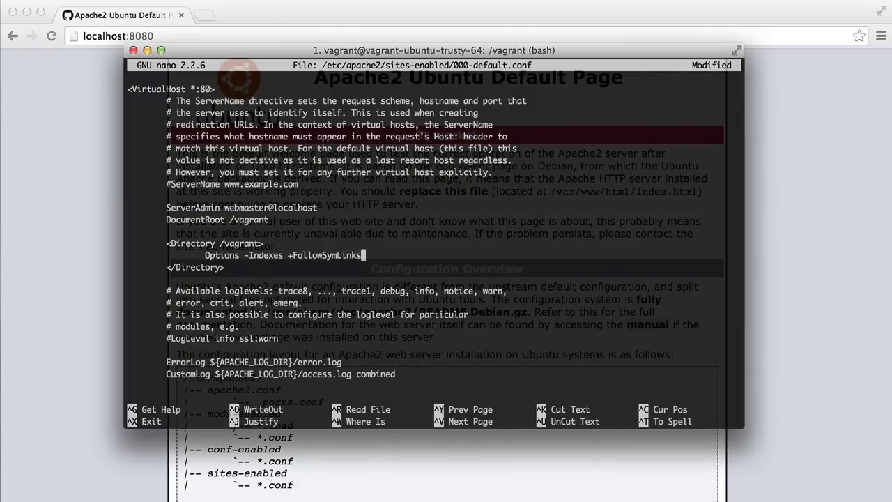
type("+MultiViews")
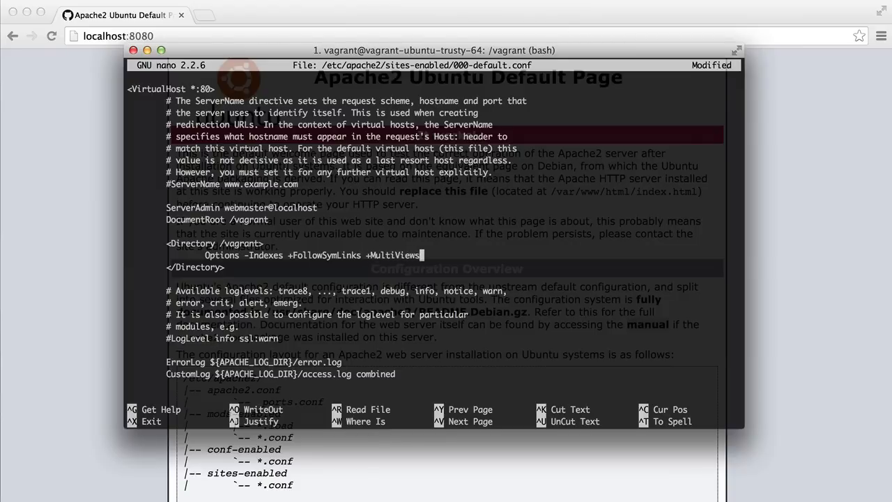
key("Return")
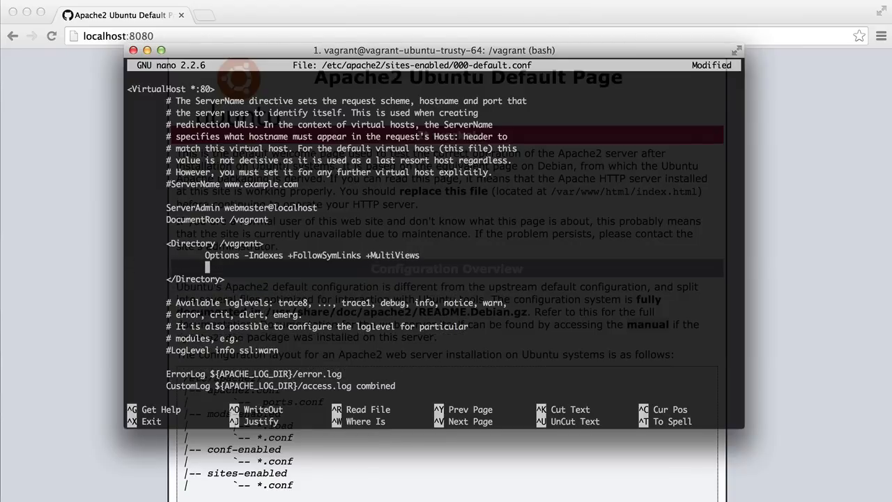
Add AllowOverride all and Require all granted to the Directory block
type("Allow")
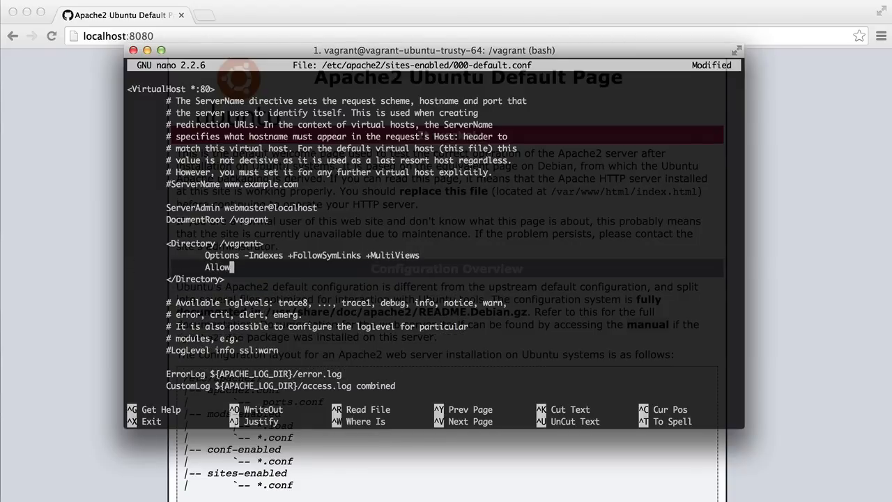
type("Override all")
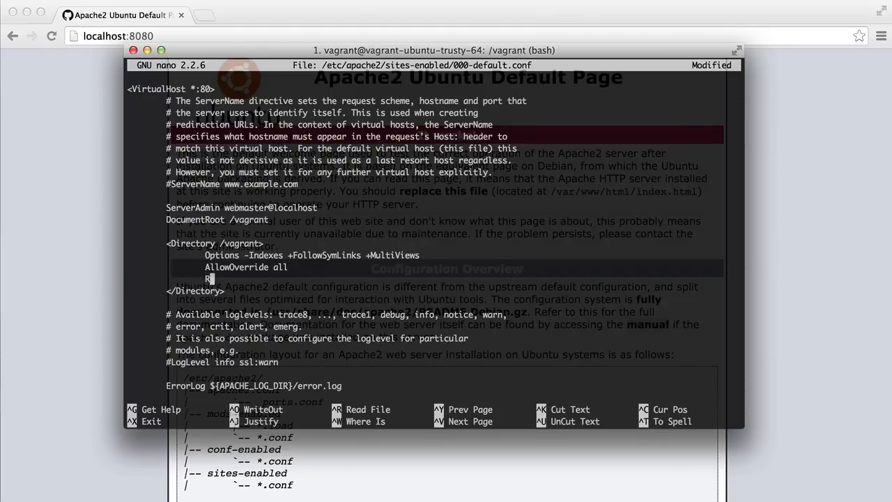
type("Require all granted")
type("sudo ser")
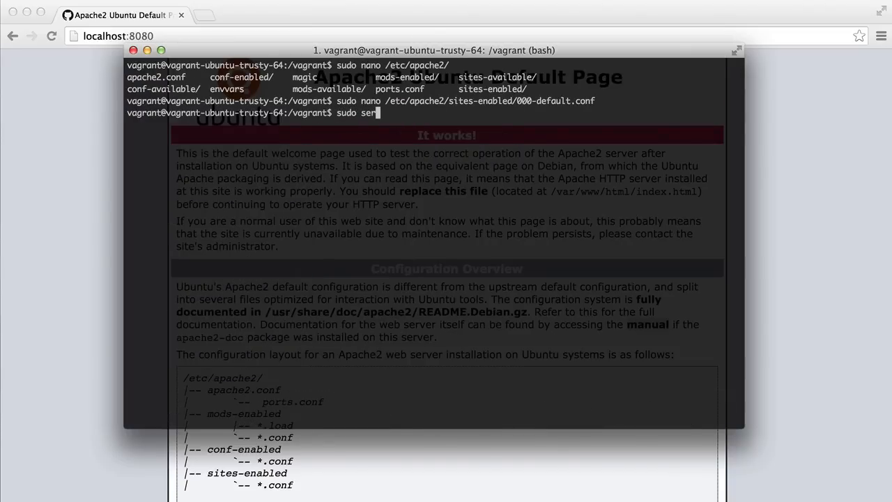
Restart Apache with `sudo service apache2 restart` so localhost:8080 serves the new config
type("vice apache2")
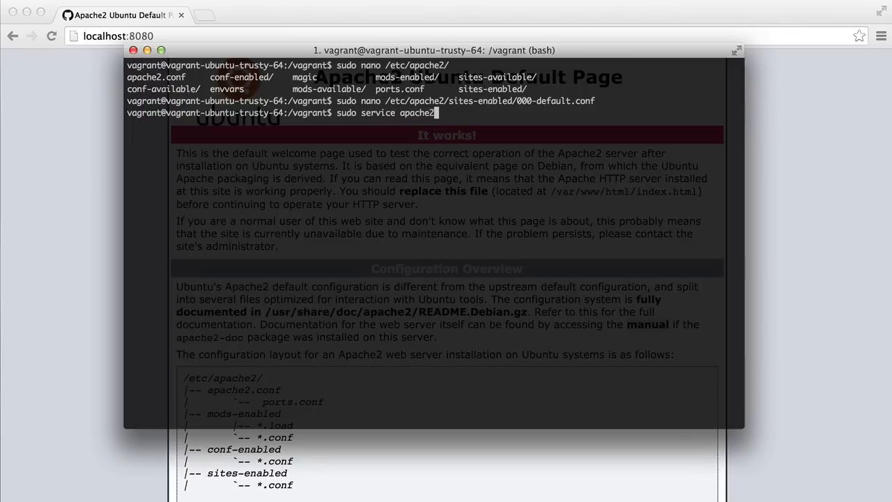
key("Return")
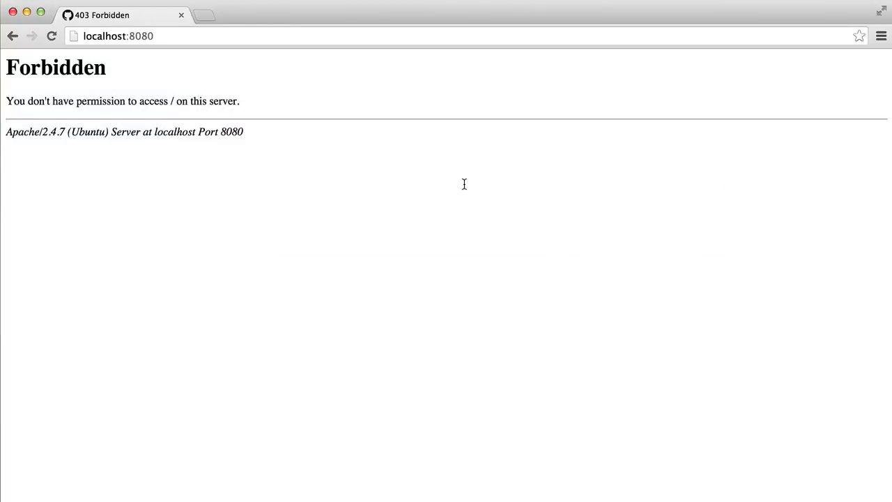
mouse_move(736, 275)
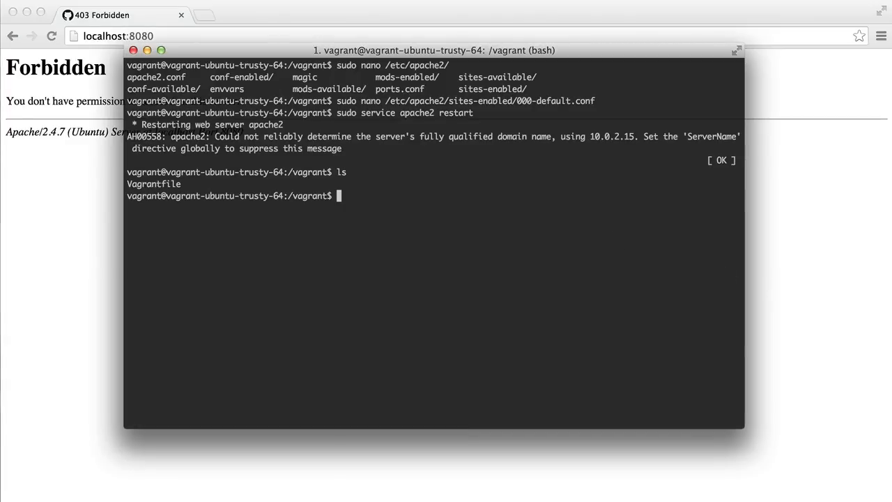
Create index.php with nano and begin writing `<?php echo 'Hello world';`
type("nano in")
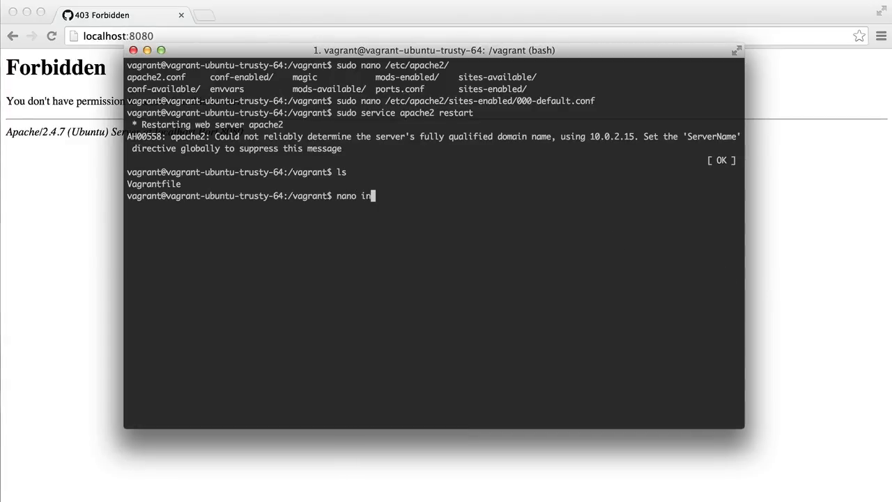
type("dex.php")
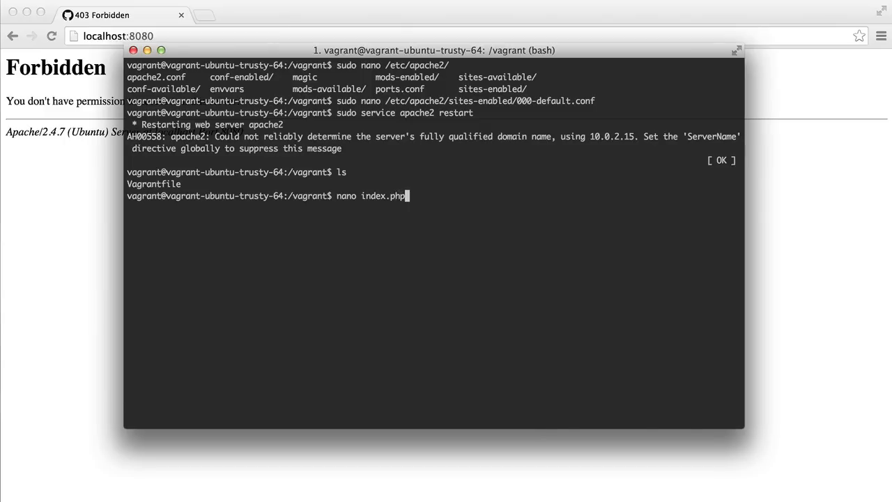
key("Return")
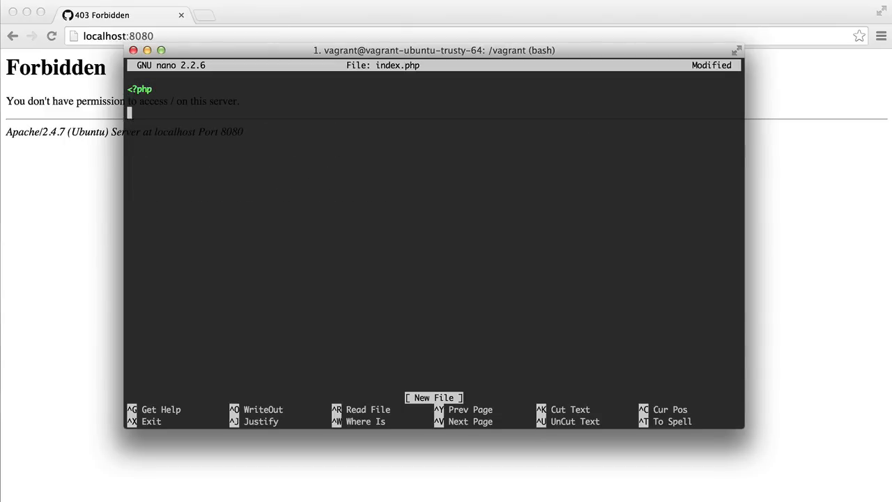
type("echo '")
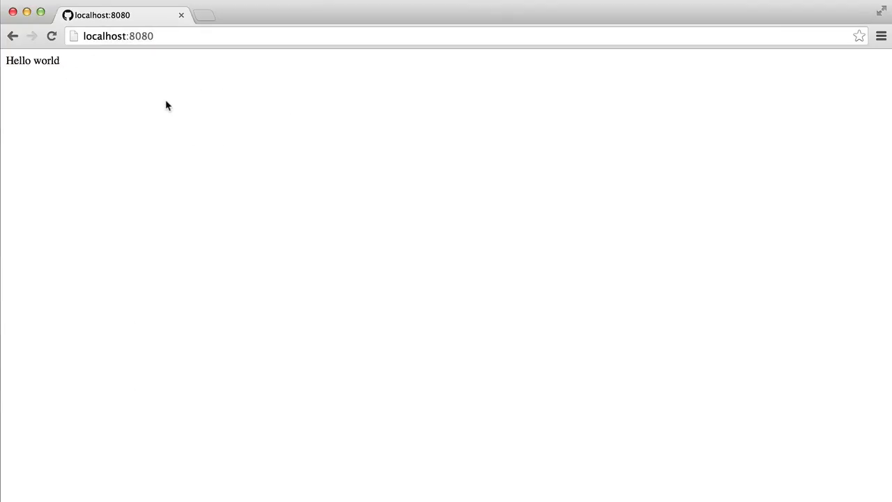
mouse_move(187, 129)
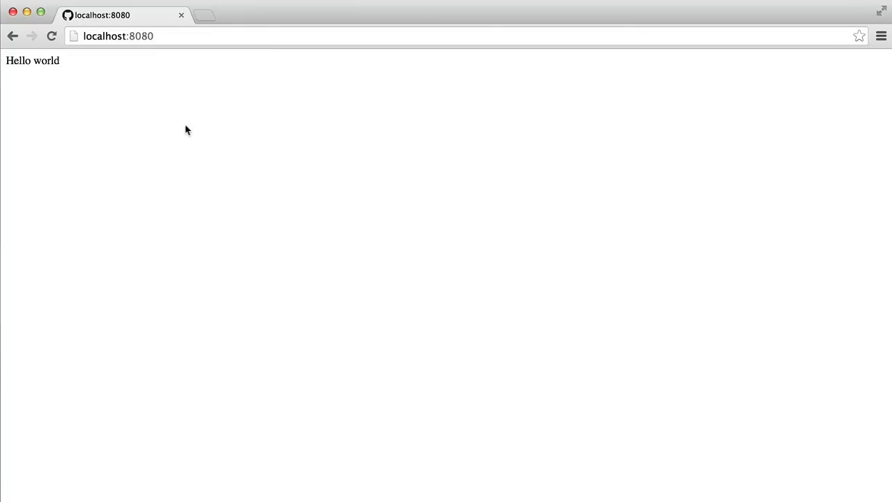